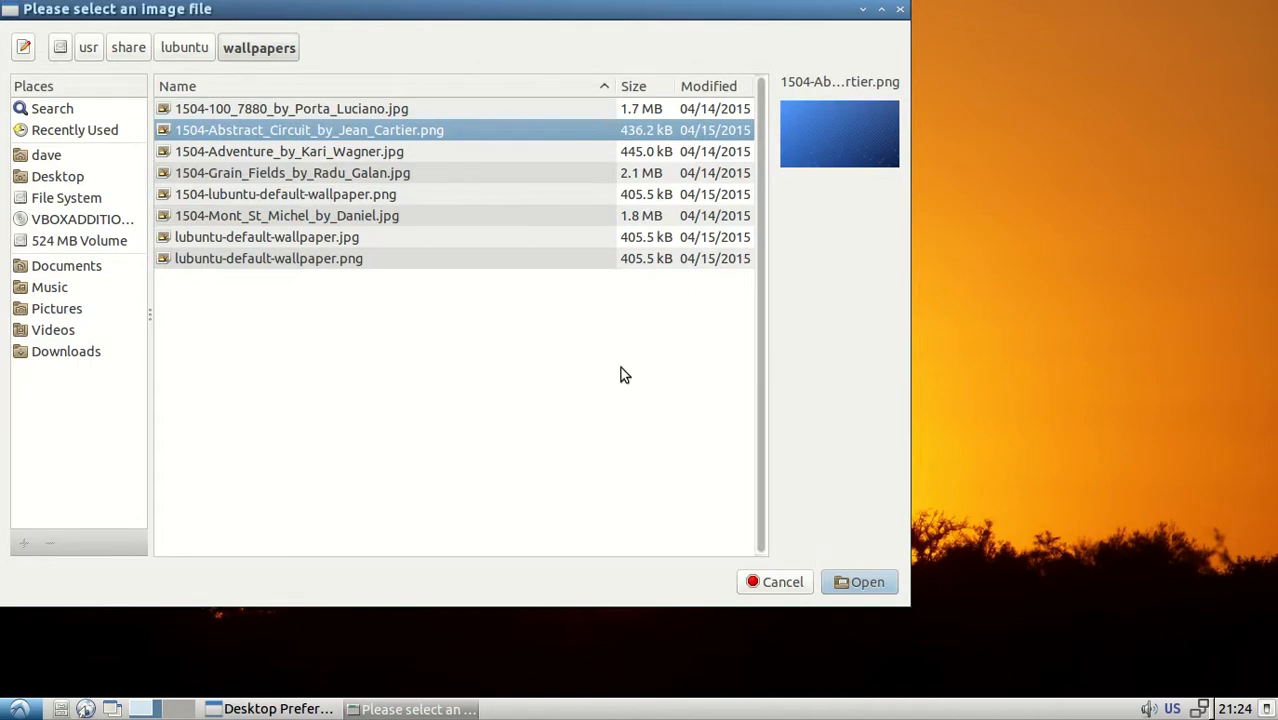
# Choose the hay-bale field photo from /usr/share/lubuntu/wallpapers and apply it as wallpaper.
pyautogui.click(286, 194)
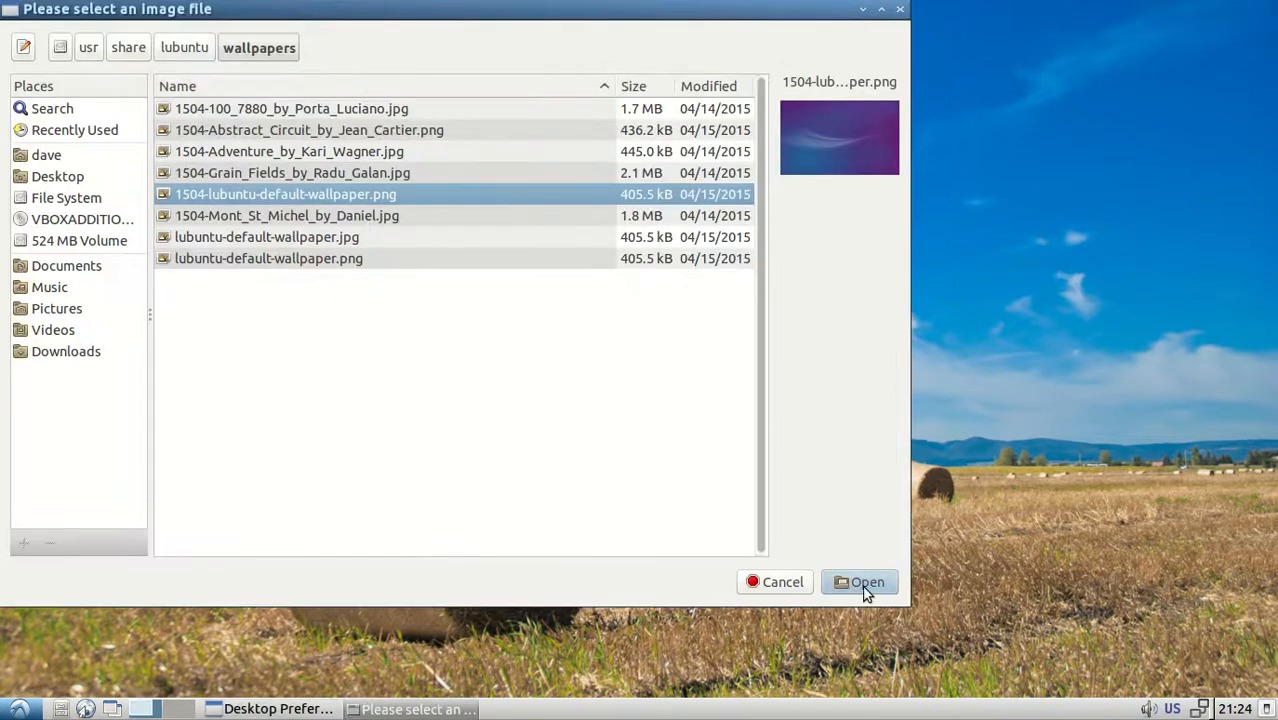
pyautogui.click(862, 580)
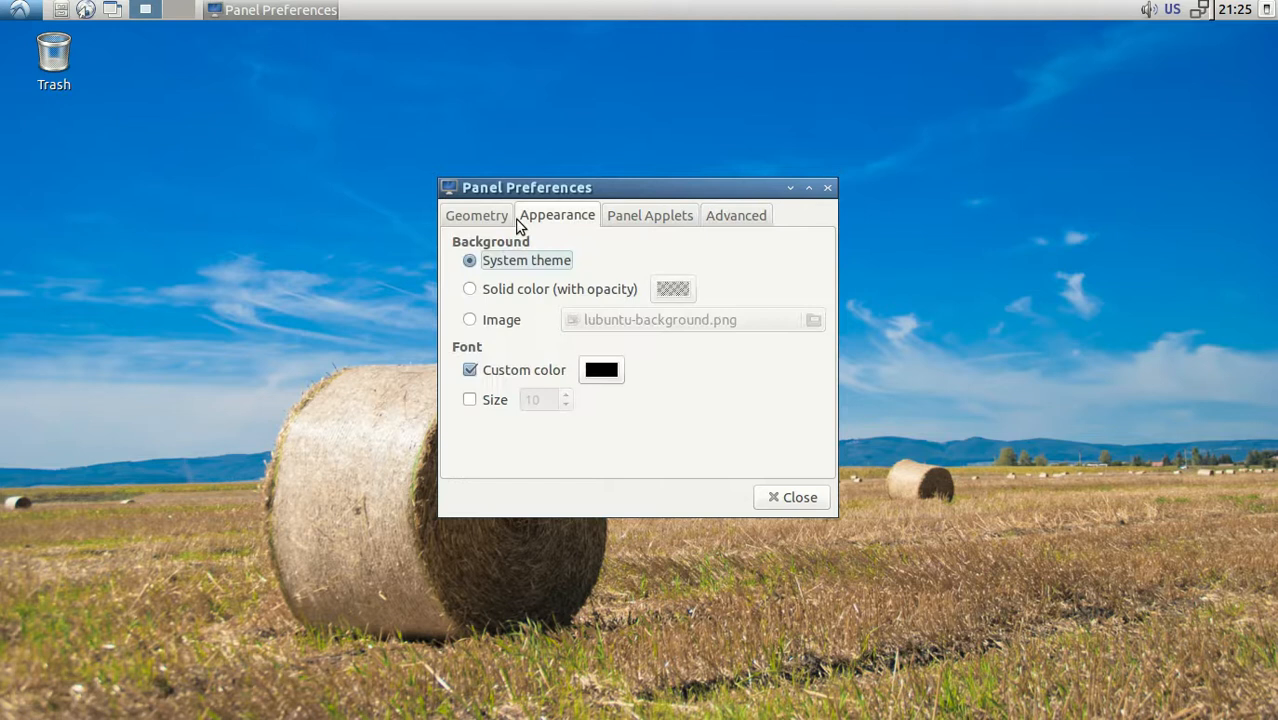
# Show the Appearance settings with the panel's background and font options.
pyautogui.click(470, 320)
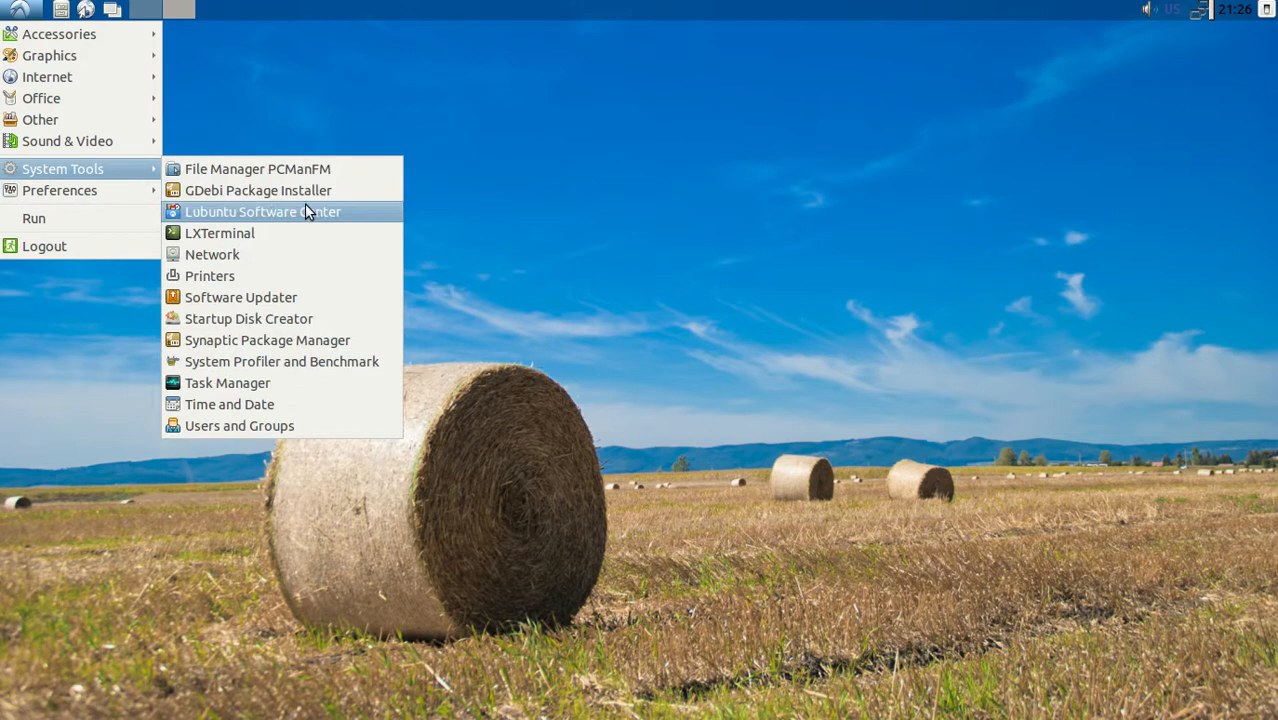
pyautogui.moveTo(312, 340)
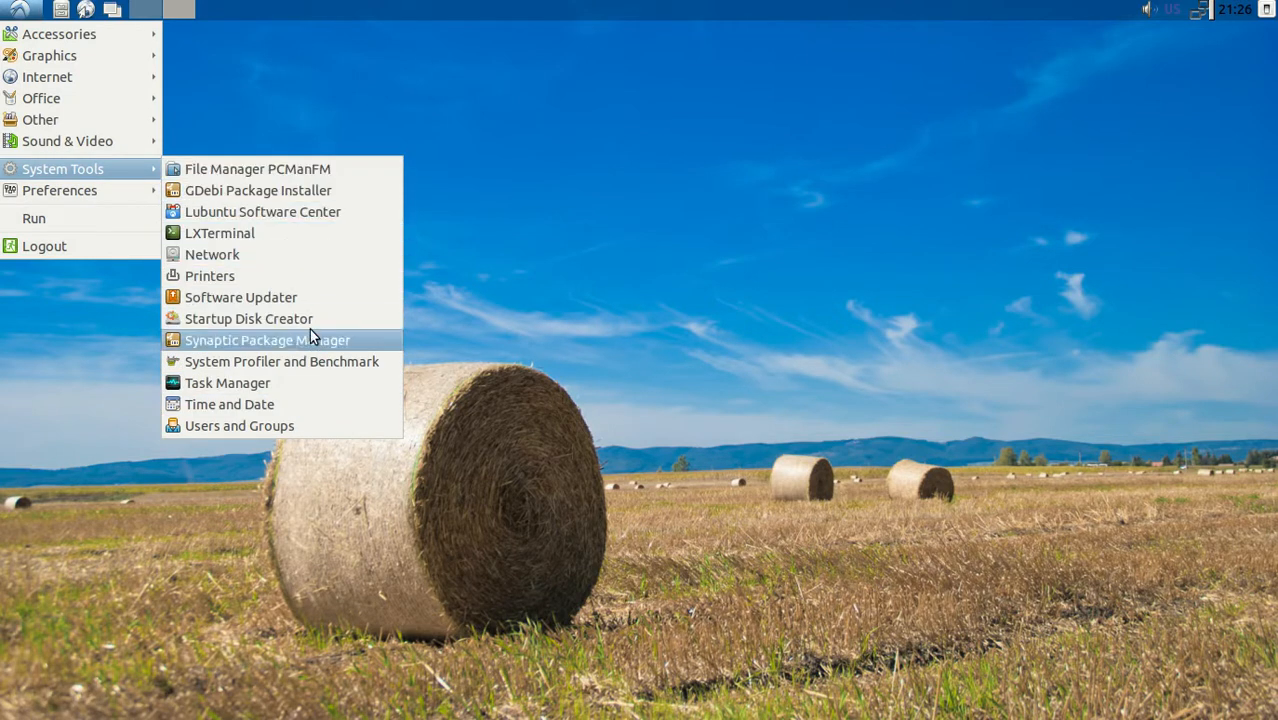
# Launch System Profiler and Benchmark, review the Operating System page, then close it.
pyautogui.click(280, 360)
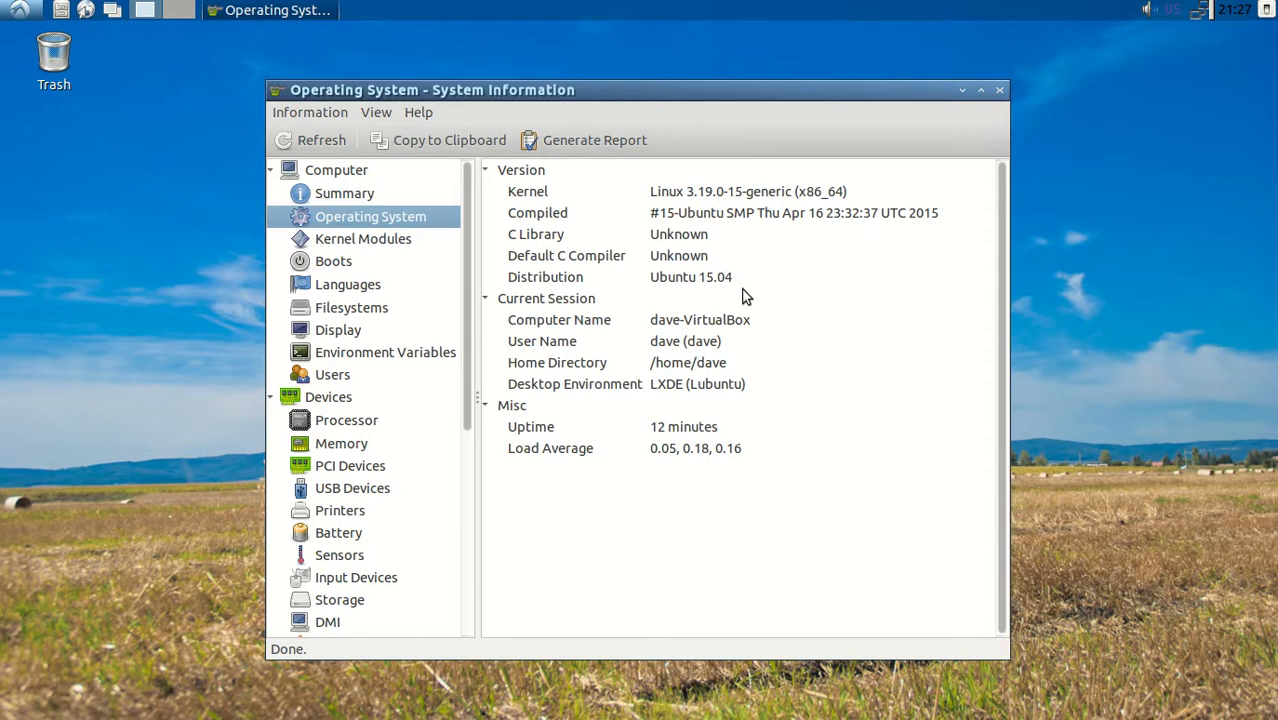
pyautogui.click(998, 90)
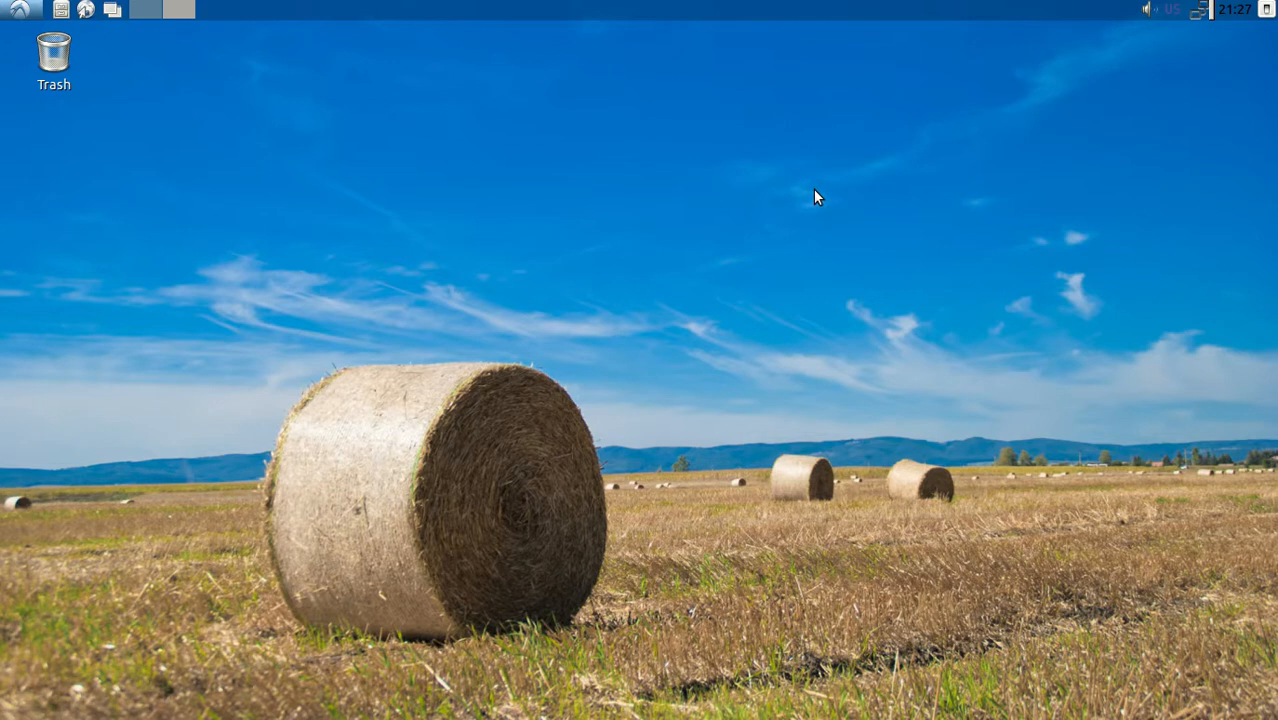